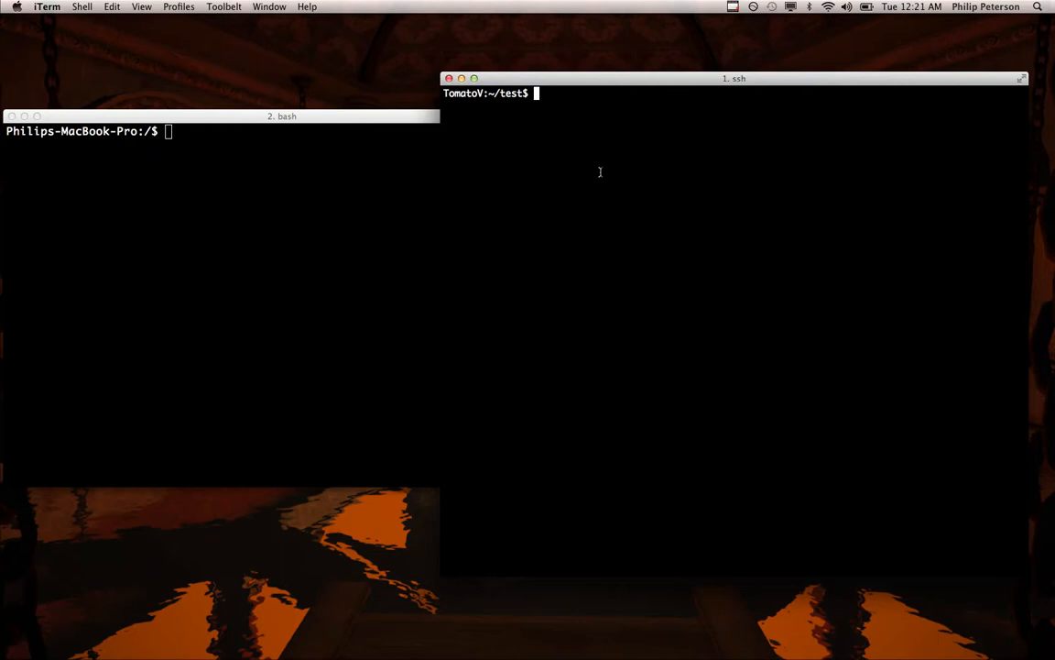
Cancel the half-typed vim command with Ctrl+C, then run uname locally to see Darwin.
text(vim)
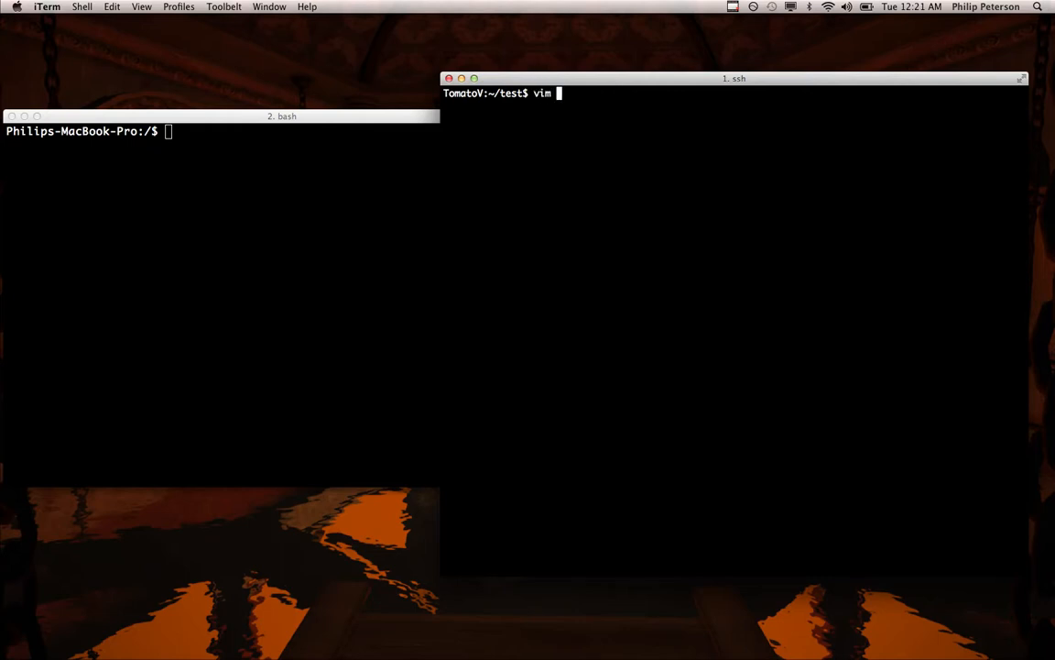
key(ctrl+c)
text(uname)
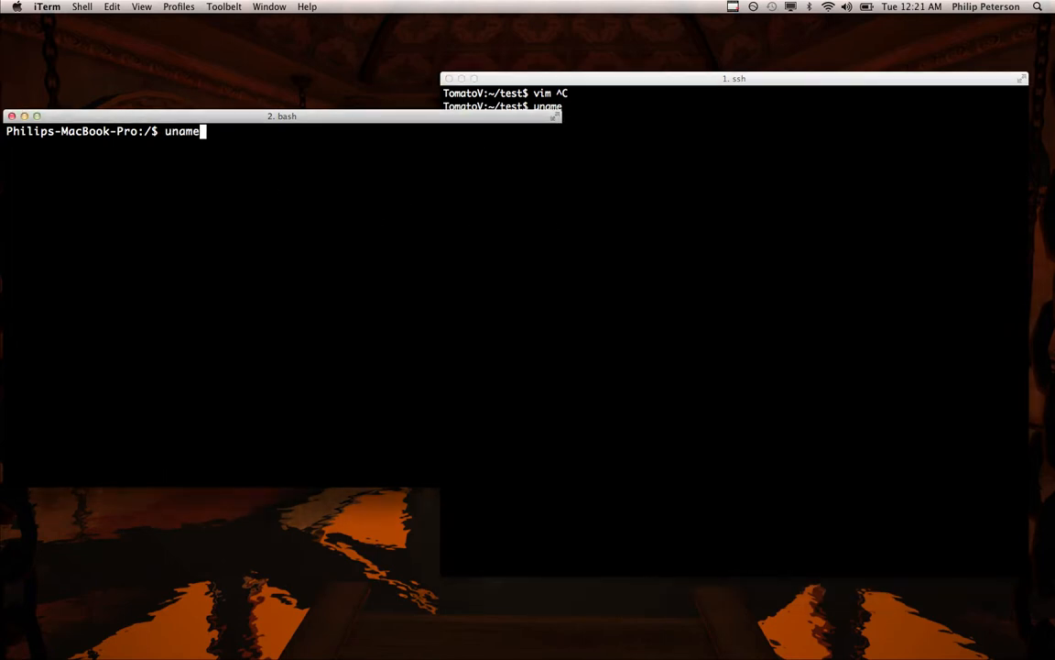
key(Return)
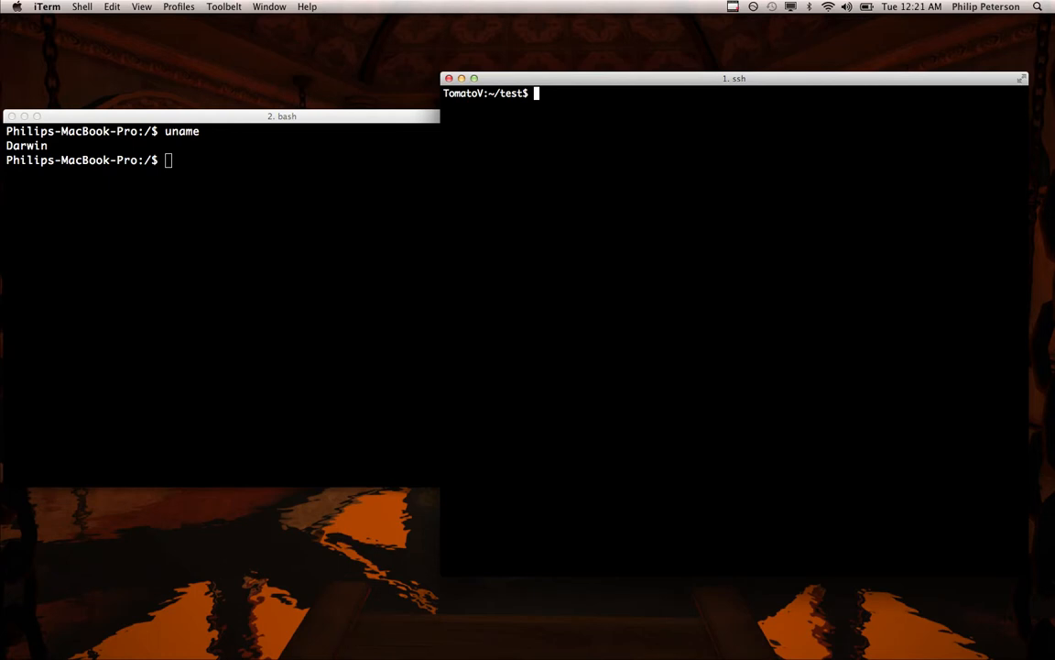
Start editing a new file uninitialized.f08 in vim.
text(vim)
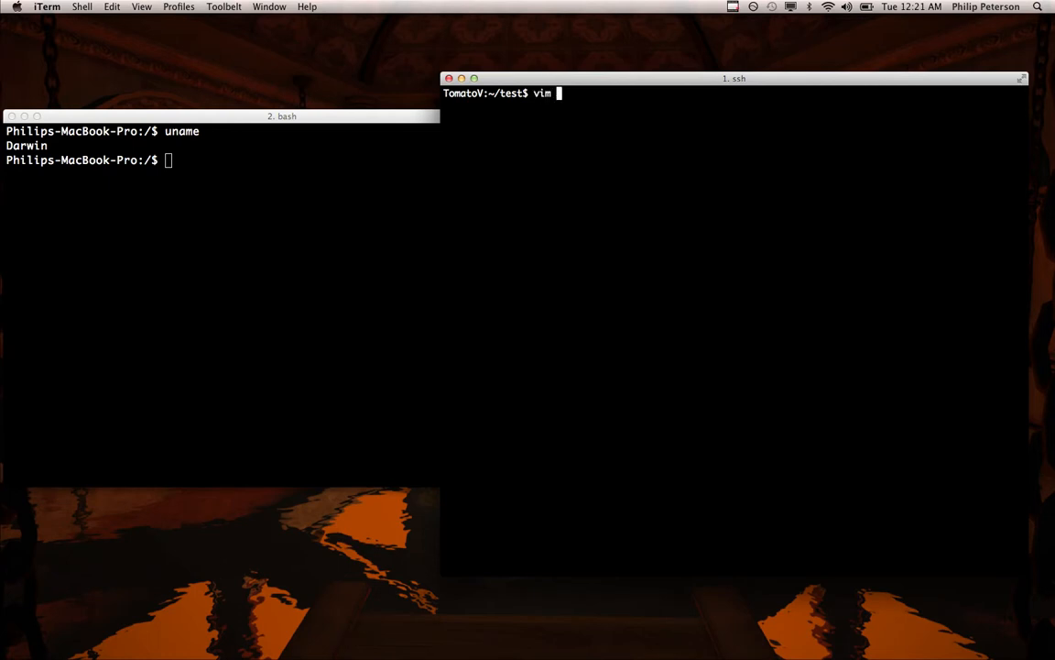
text(unini)
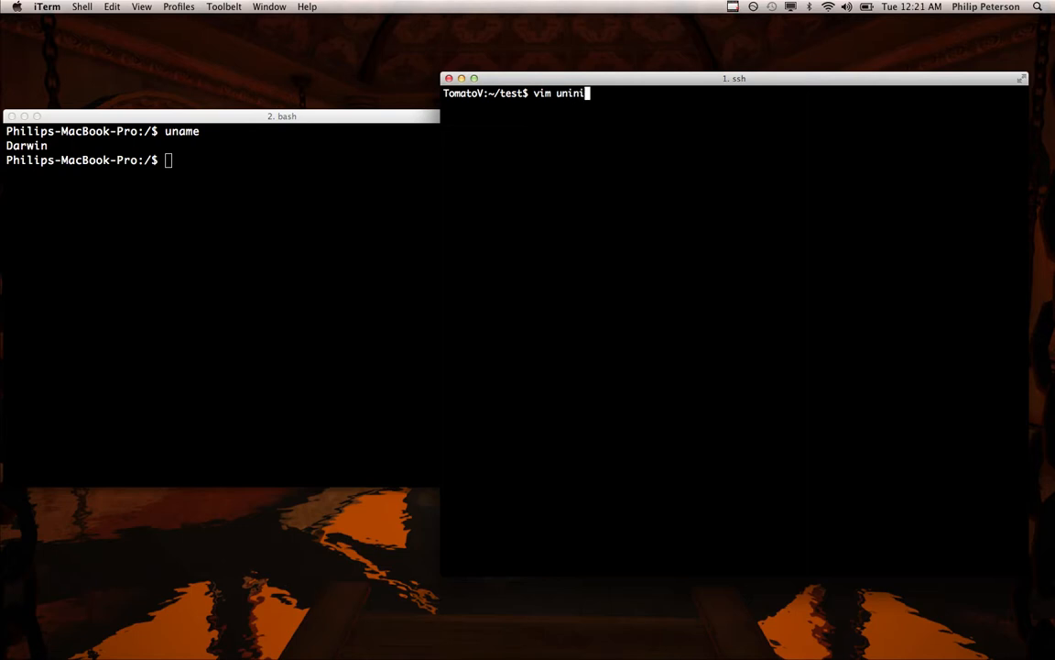
text(tialized.f)
text(pr)
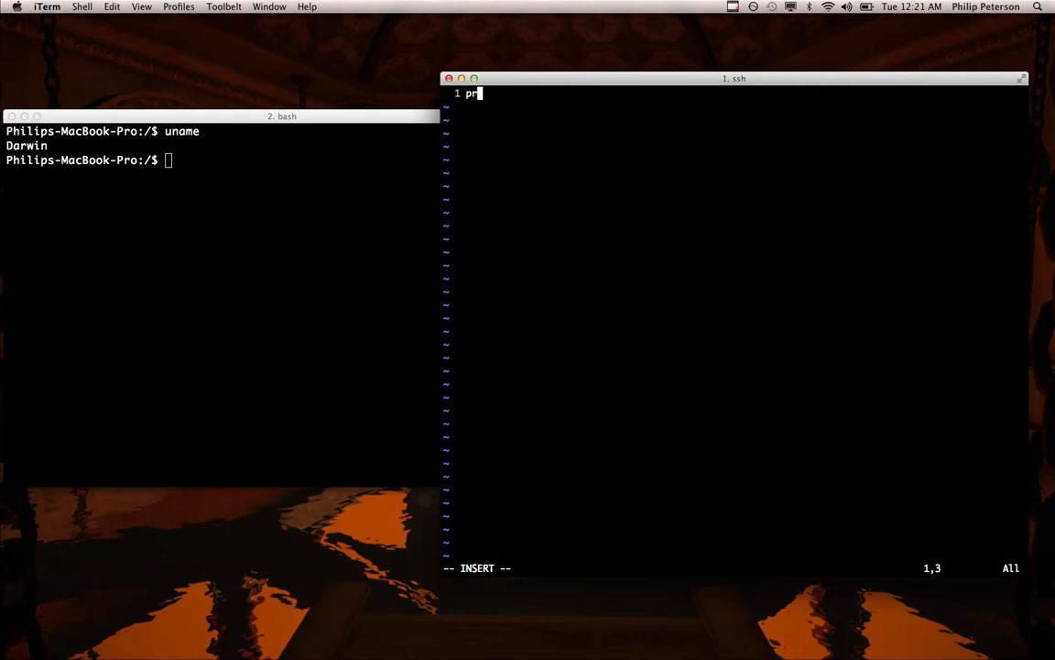
Write program uninit with implicit none, integer :: x and write (*,*) x.
text(ogram)
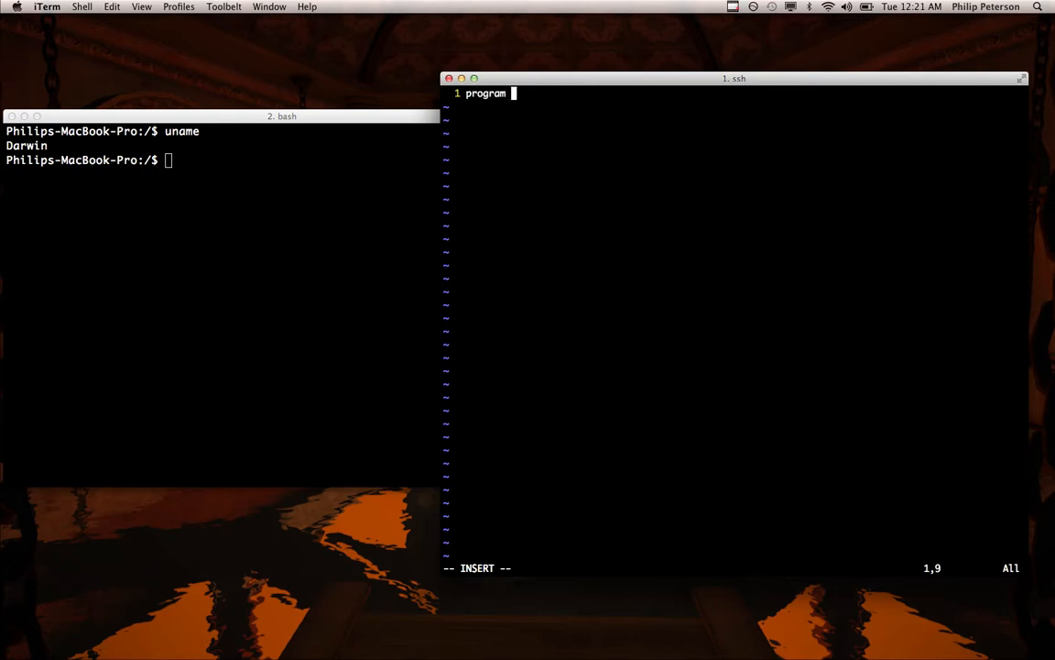
text(uninit)
text(end program)
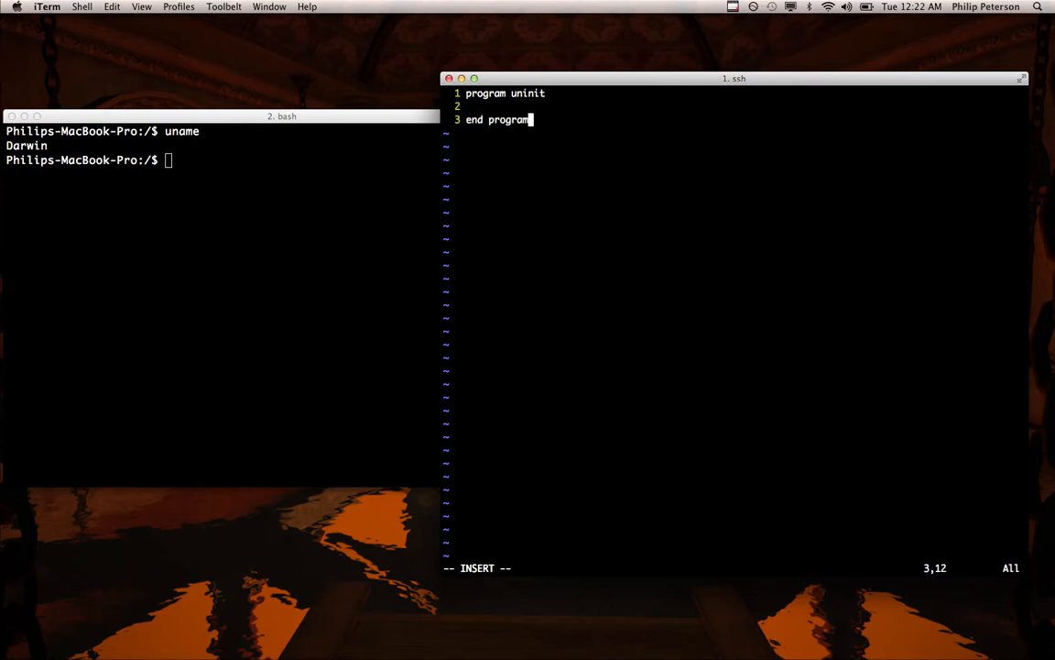
text(imp)
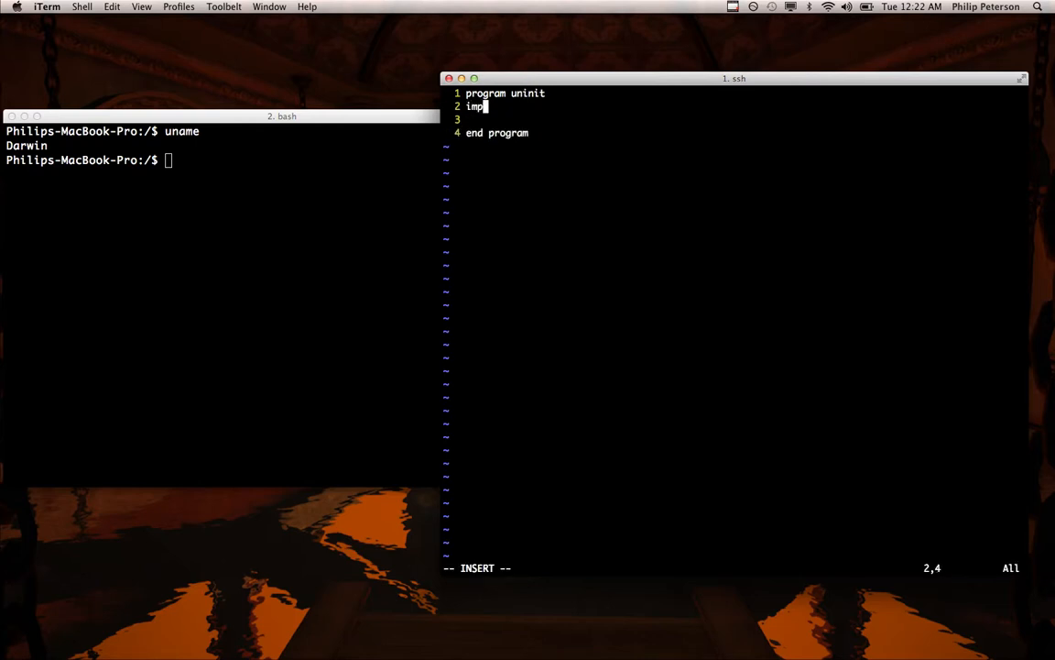
text(licit none)
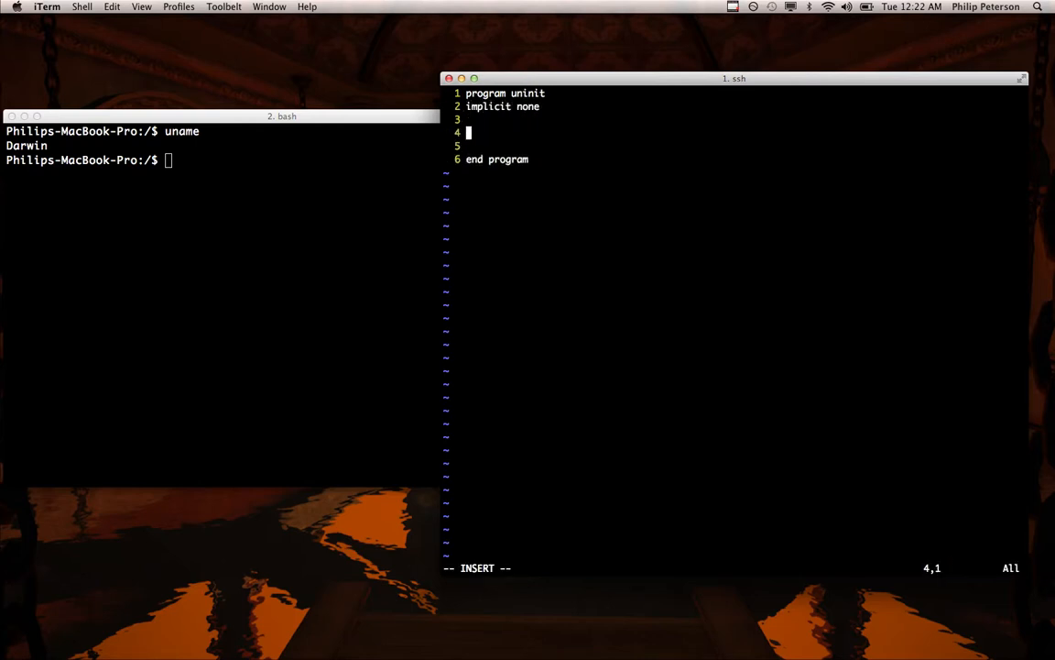
text(integer :: x)
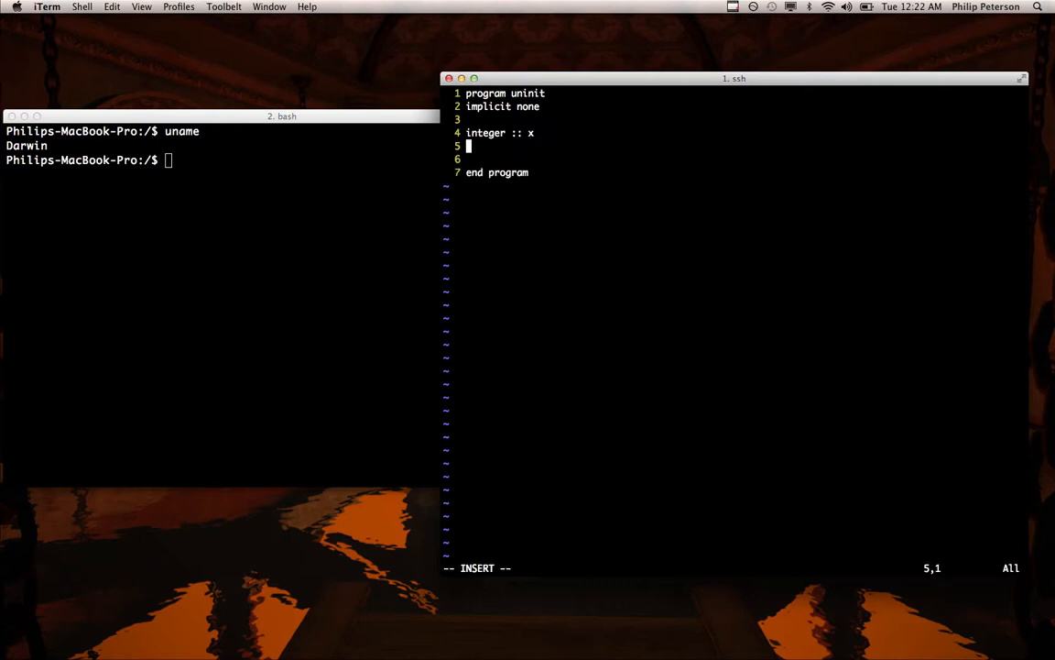
text(write)
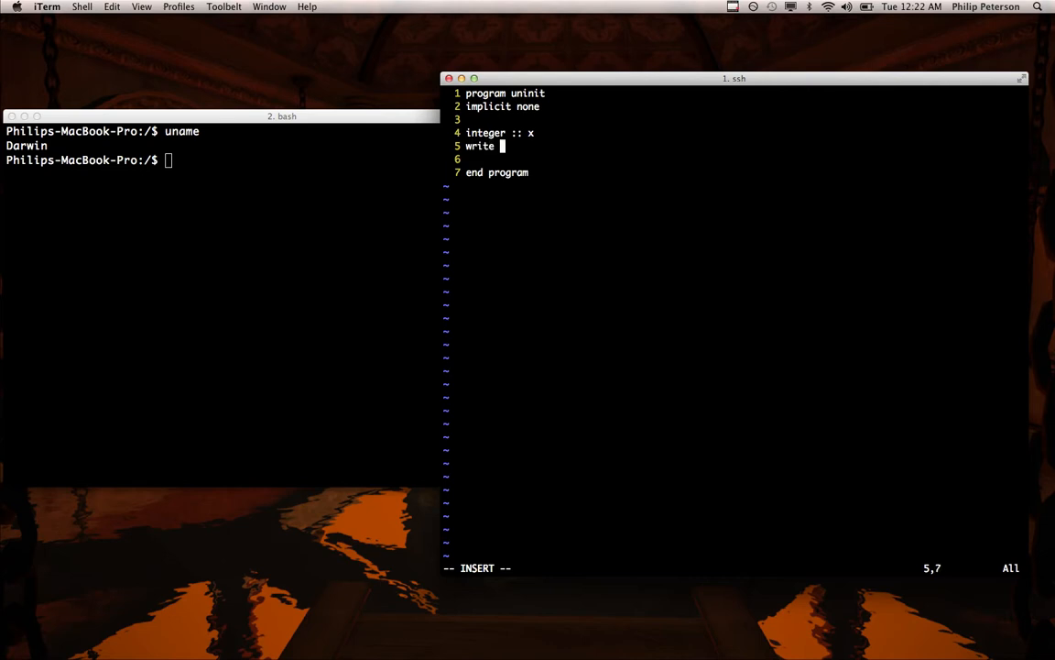
text((*,*) x)
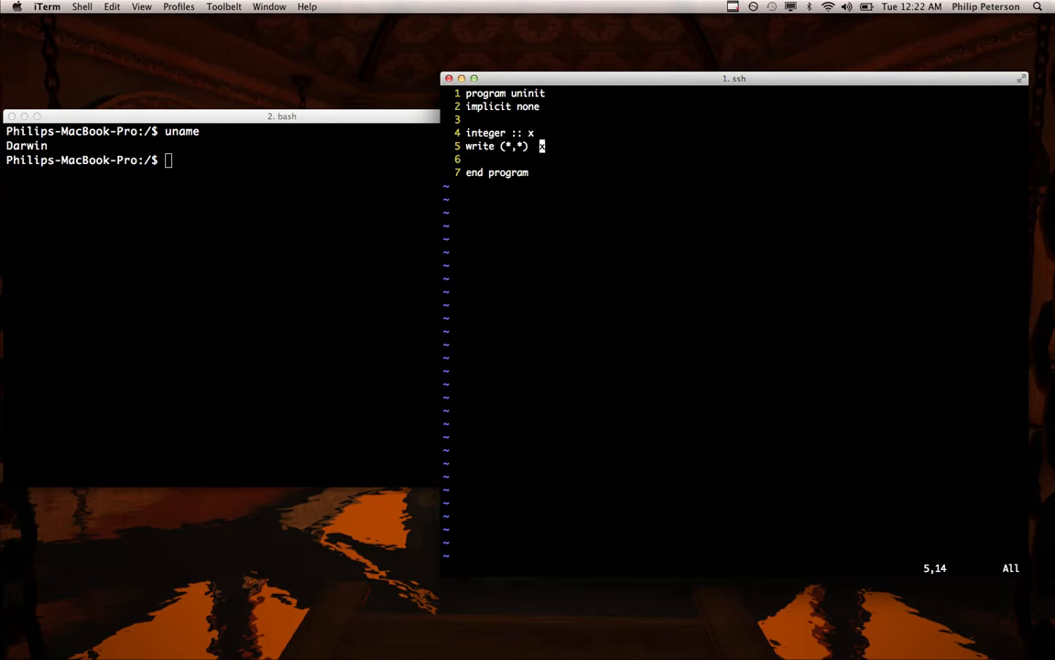
Save the new program with :w and return to the shell.
text(:w)
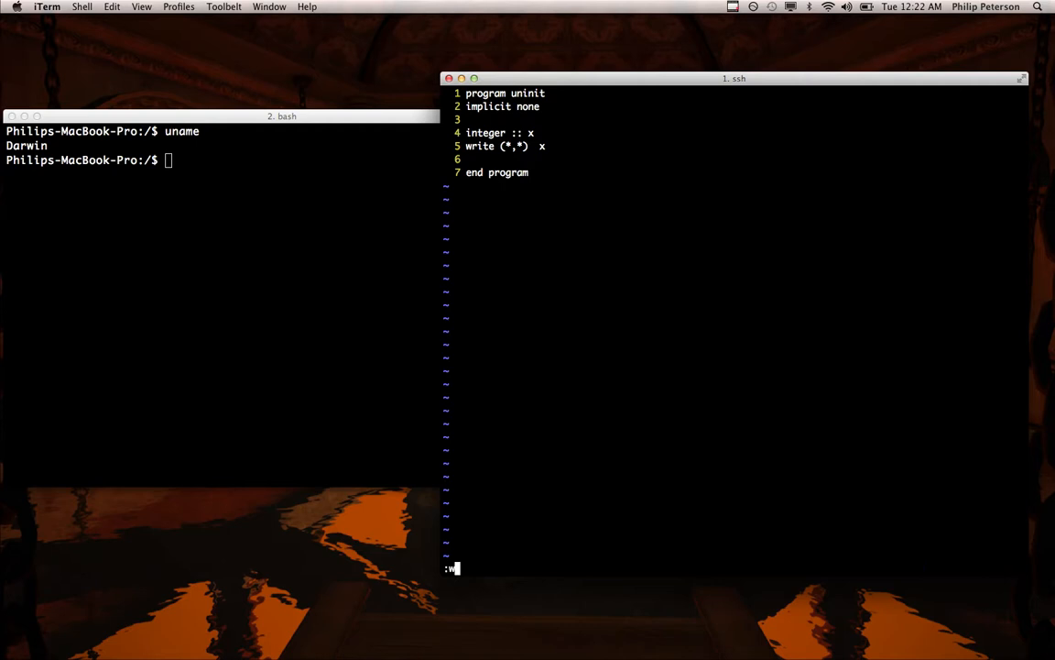
key(Return)
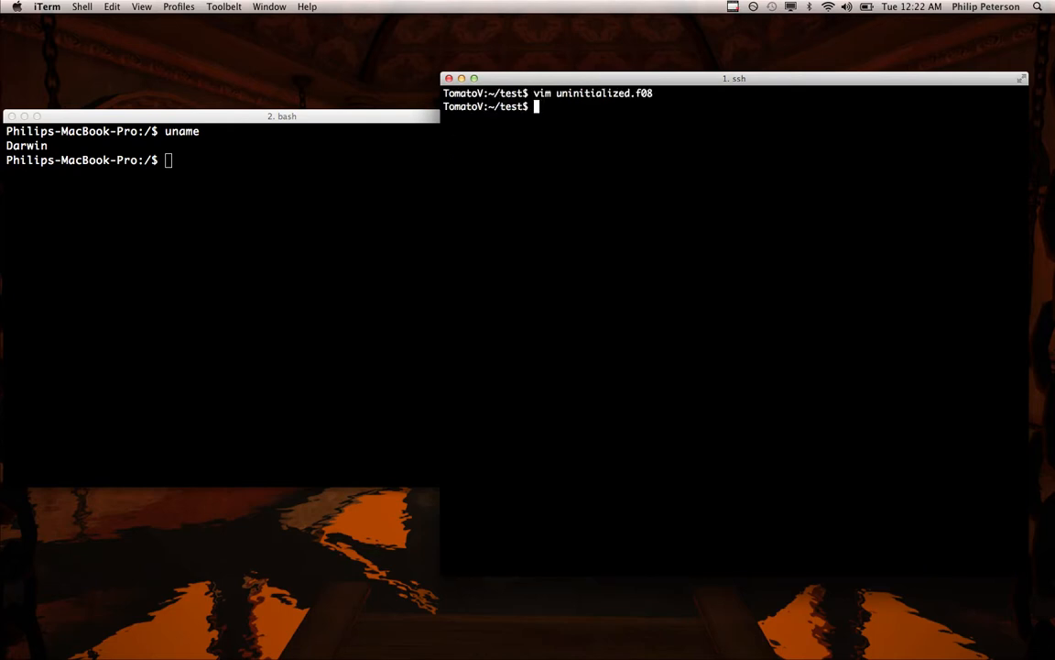
Compile with 'gfortran uninitialized.f08 && ./a.out' and rerun, printing different garbage integers.
text(gfor)
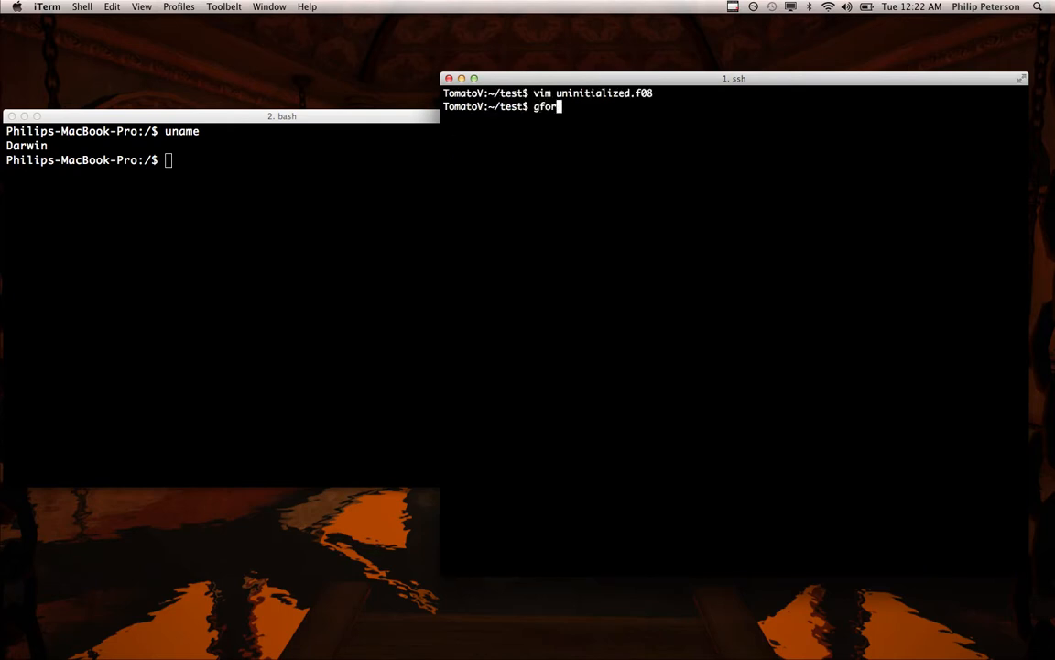
text(tran)
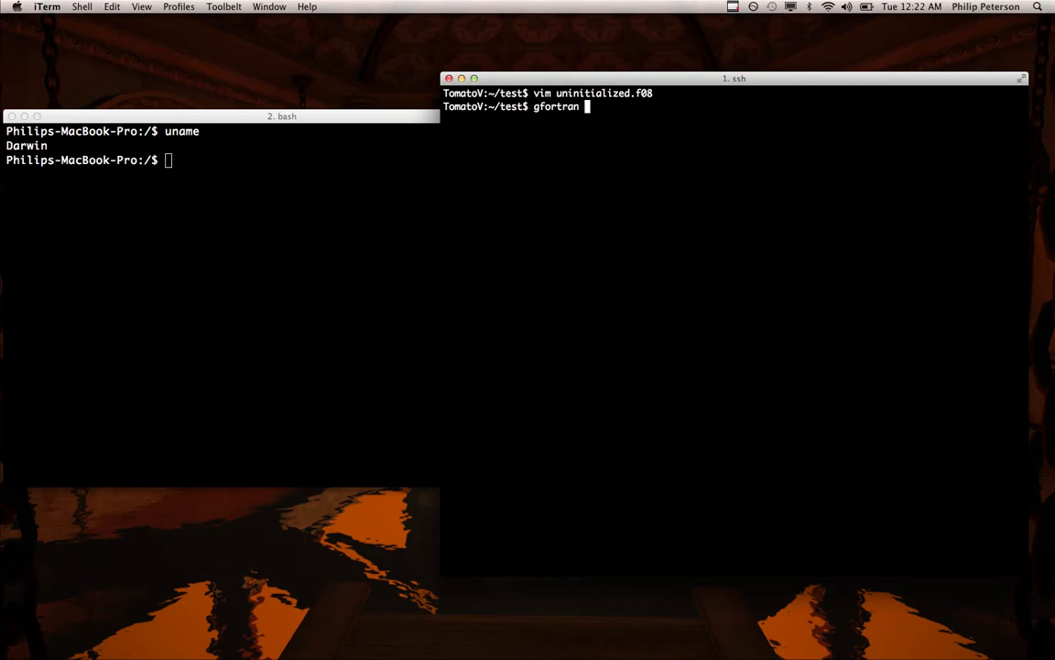
text(uninitialized.f08 &&)
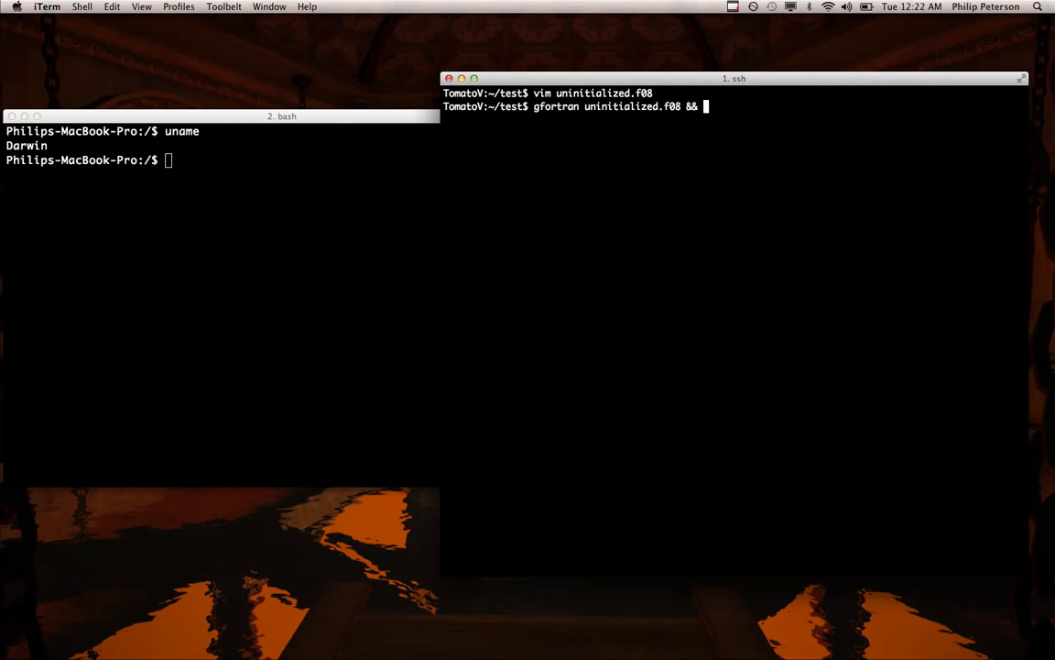
text(./a)
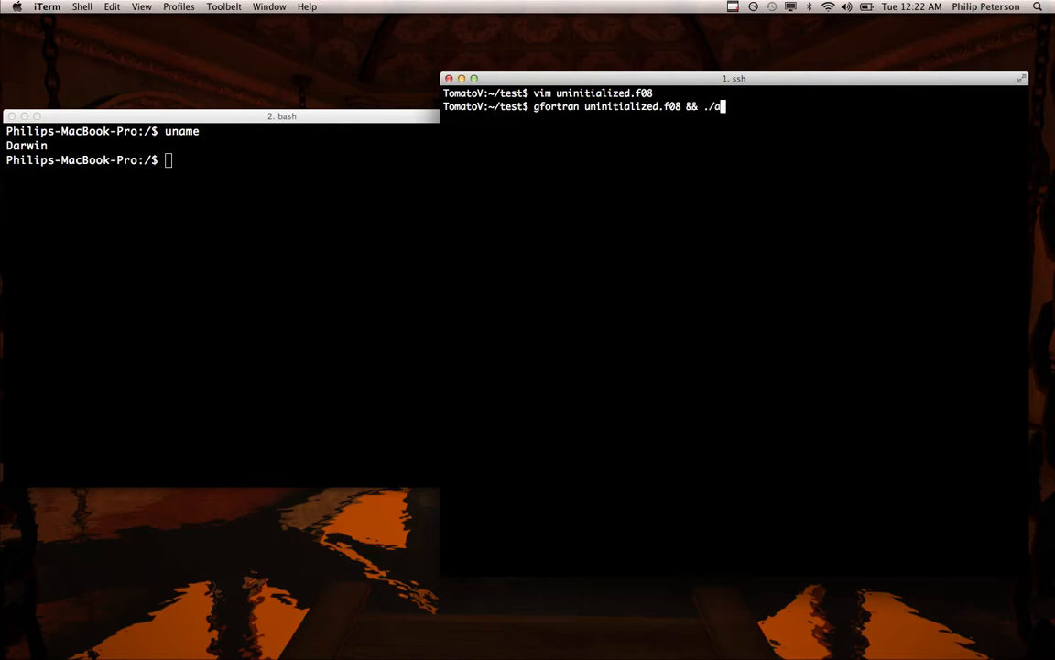
text(..)
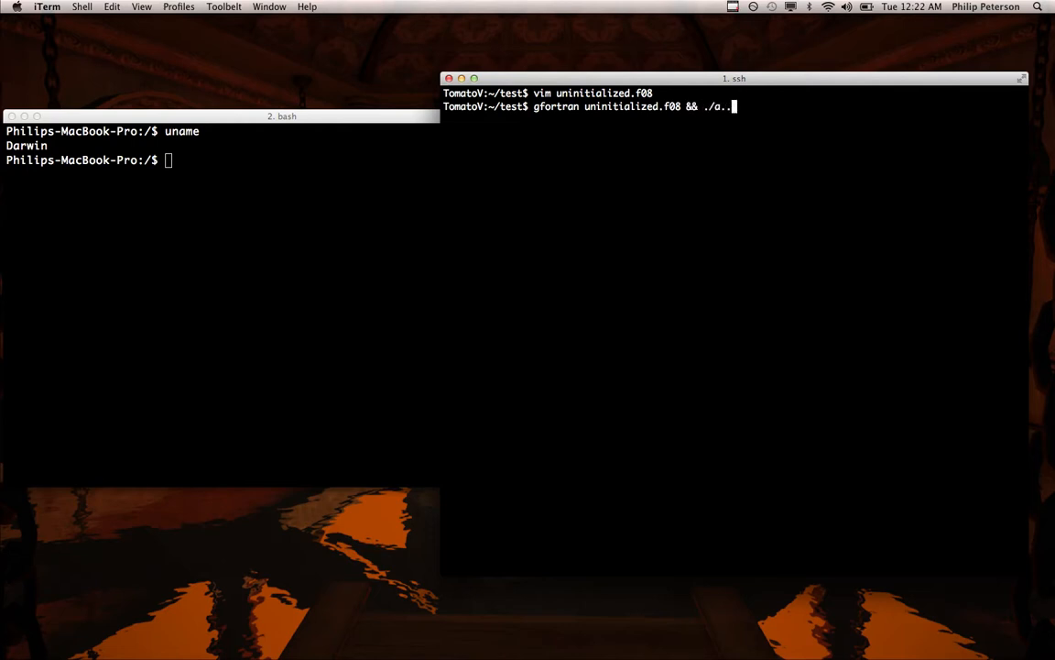
text(out)
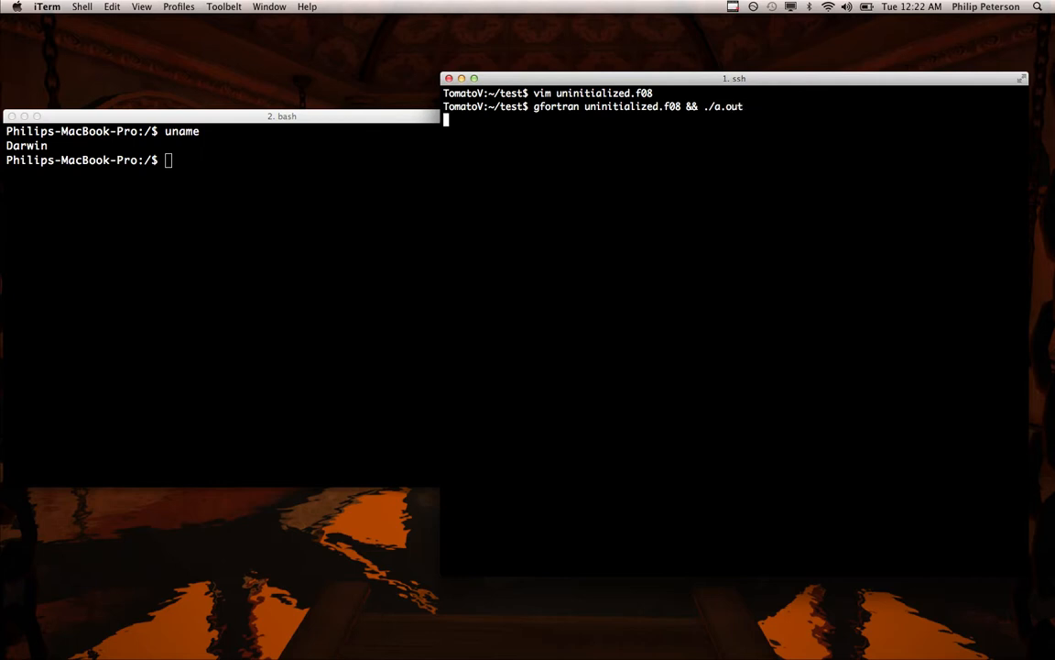
key(Return)
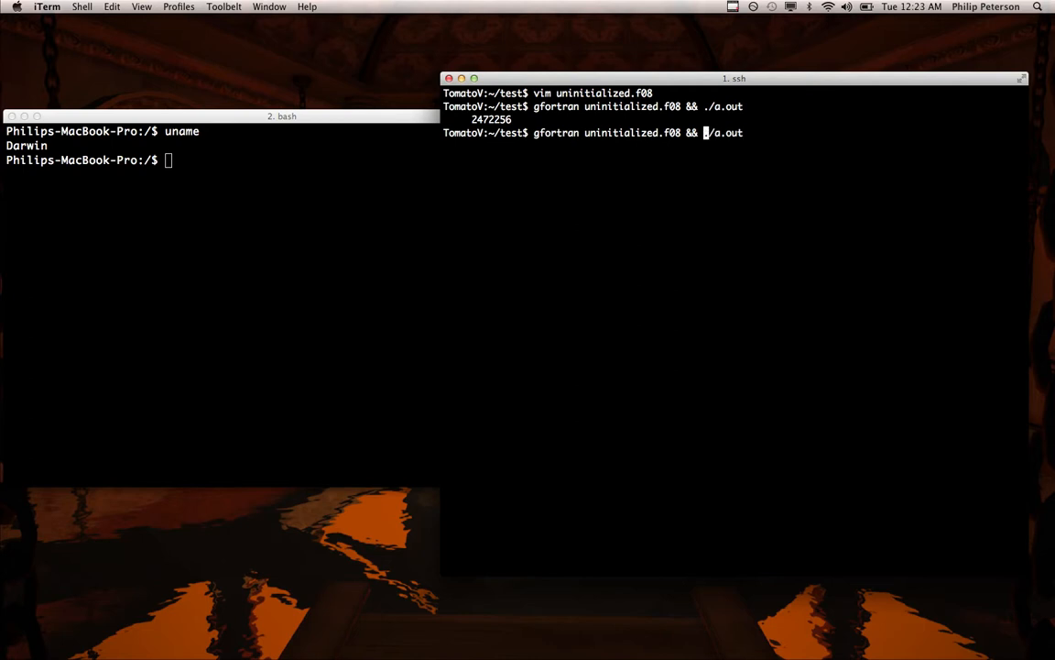
key(Return)
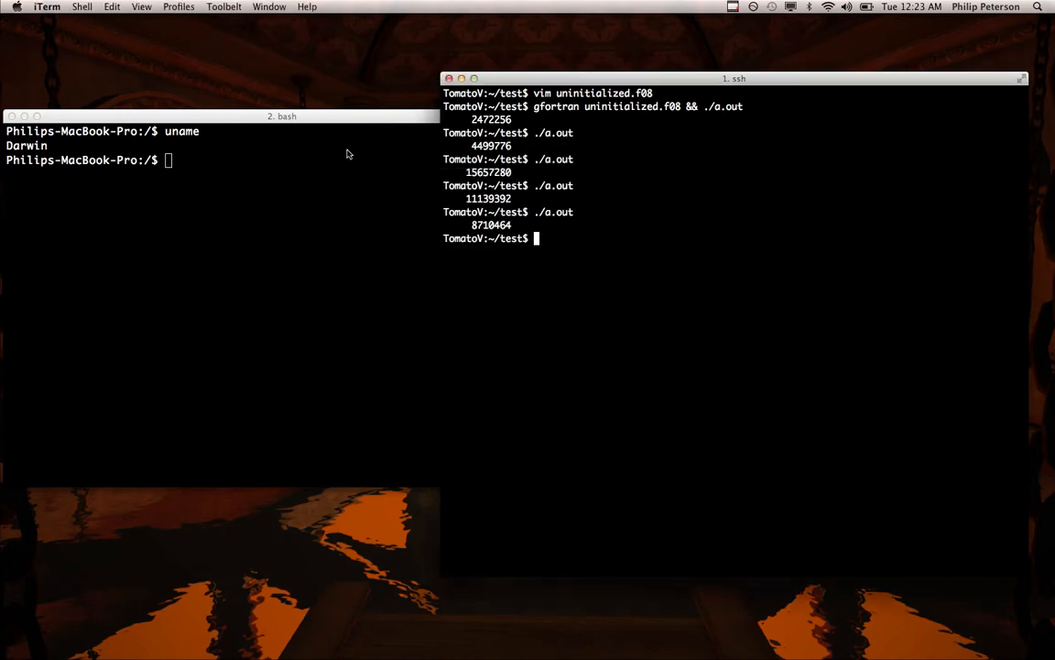
Reopen uninitialized.f08 in vim and change the declaration to 'real :: x'.
text(./a.out)
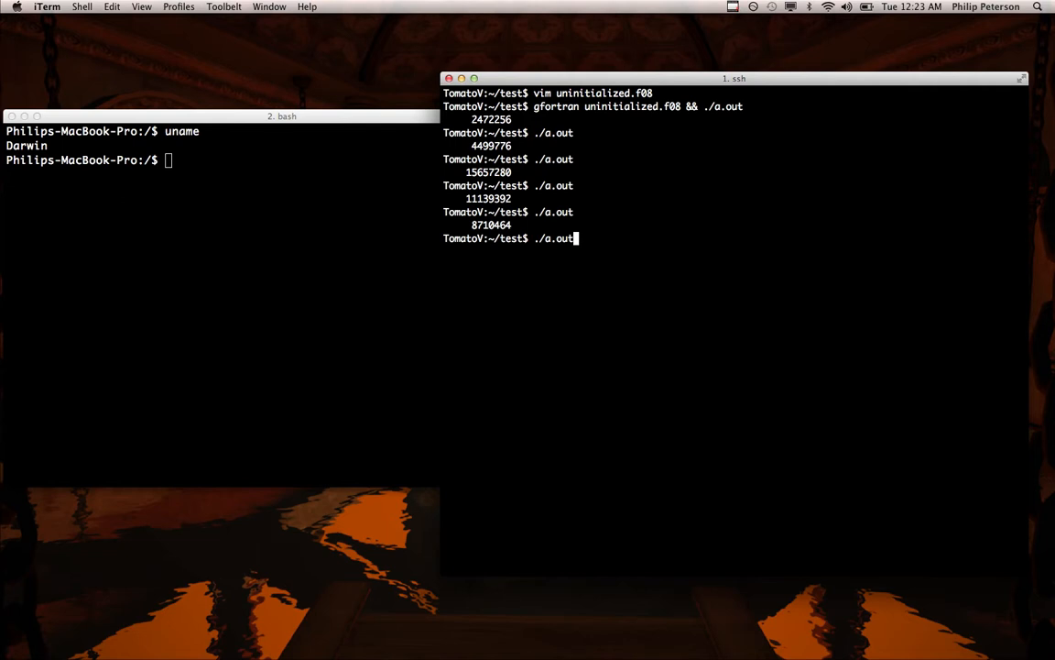
text(vim uninitialized.f08)
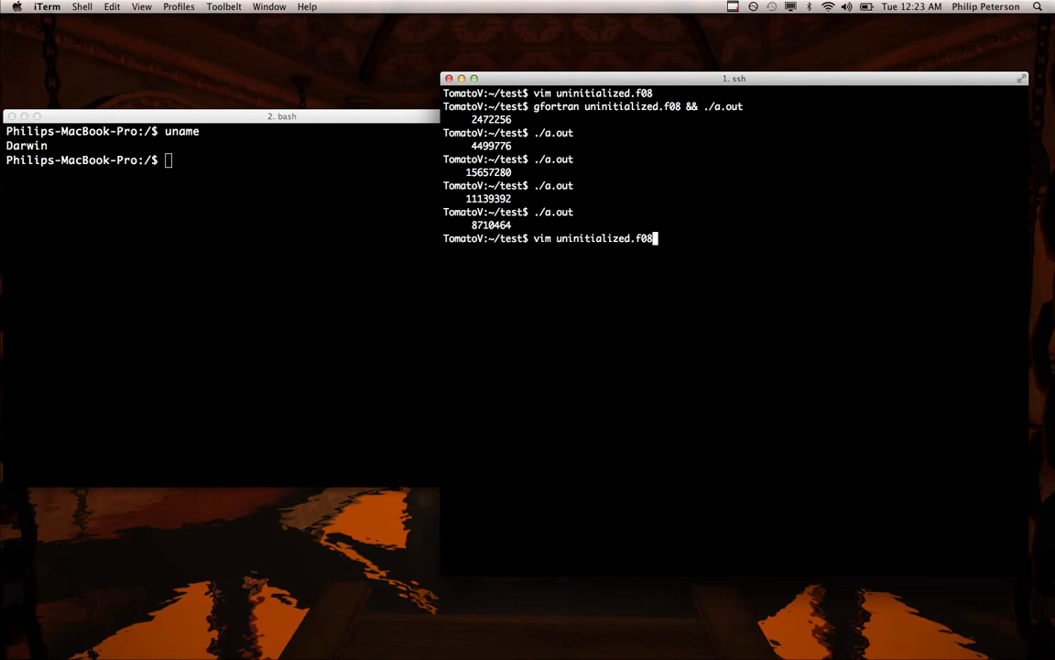
key(Return)
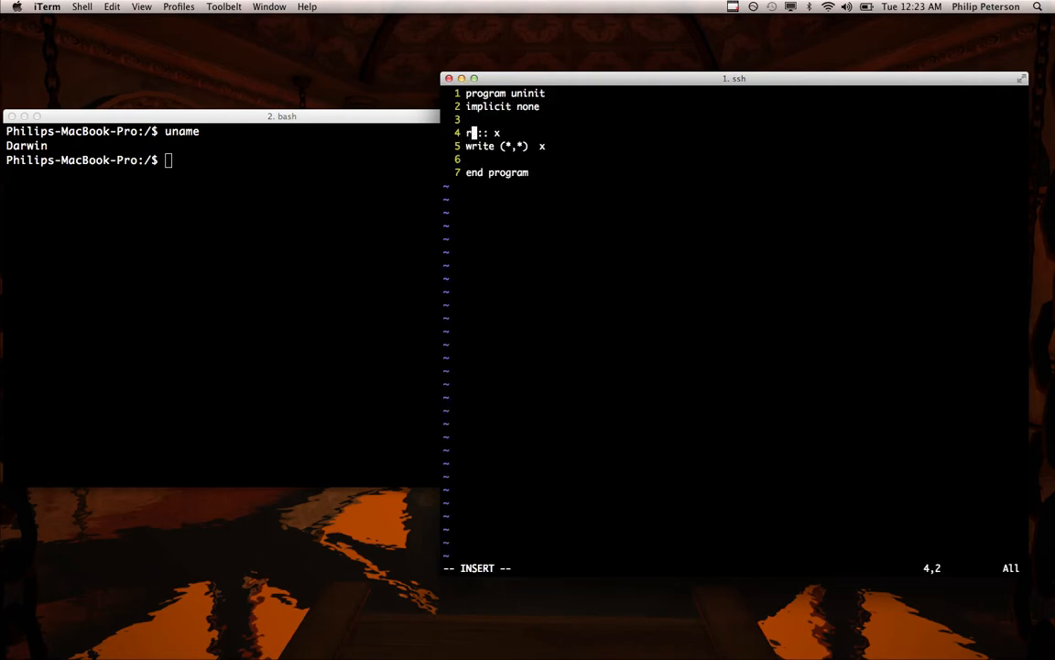
text(eal)
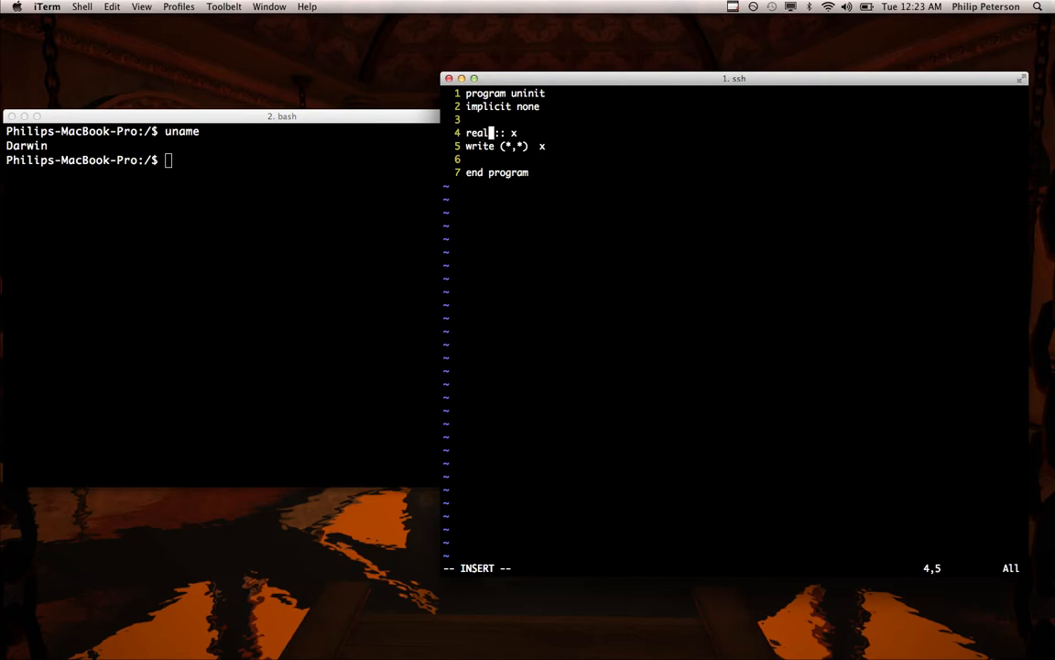
key(Escape)
text(./a.out)
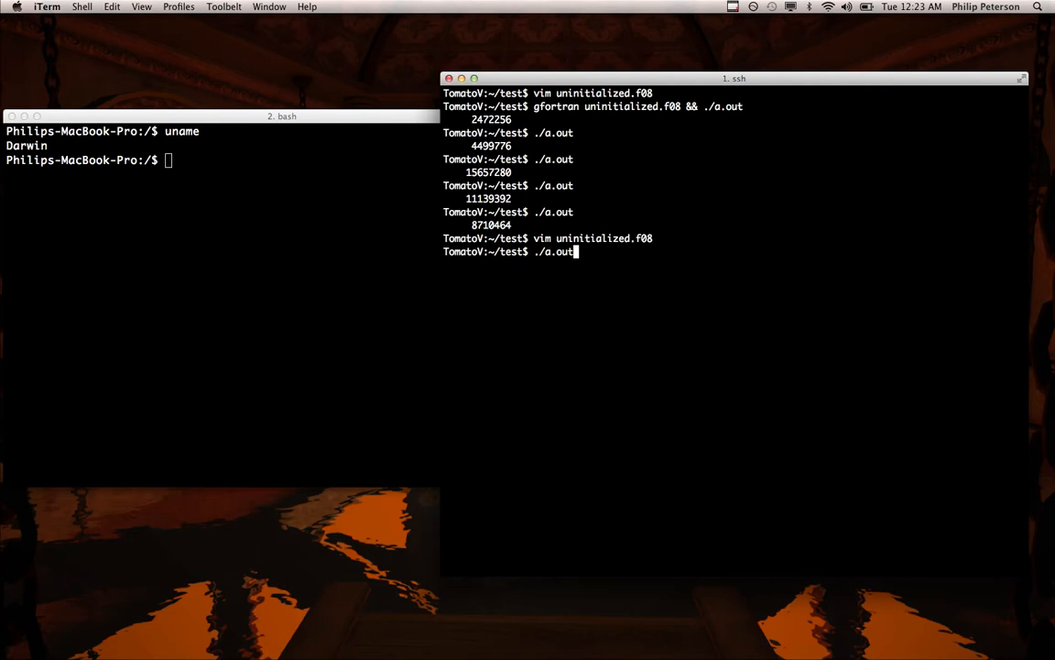
Recompile and run ./a.out three times, printing tiny garbage real values.
key(Return)
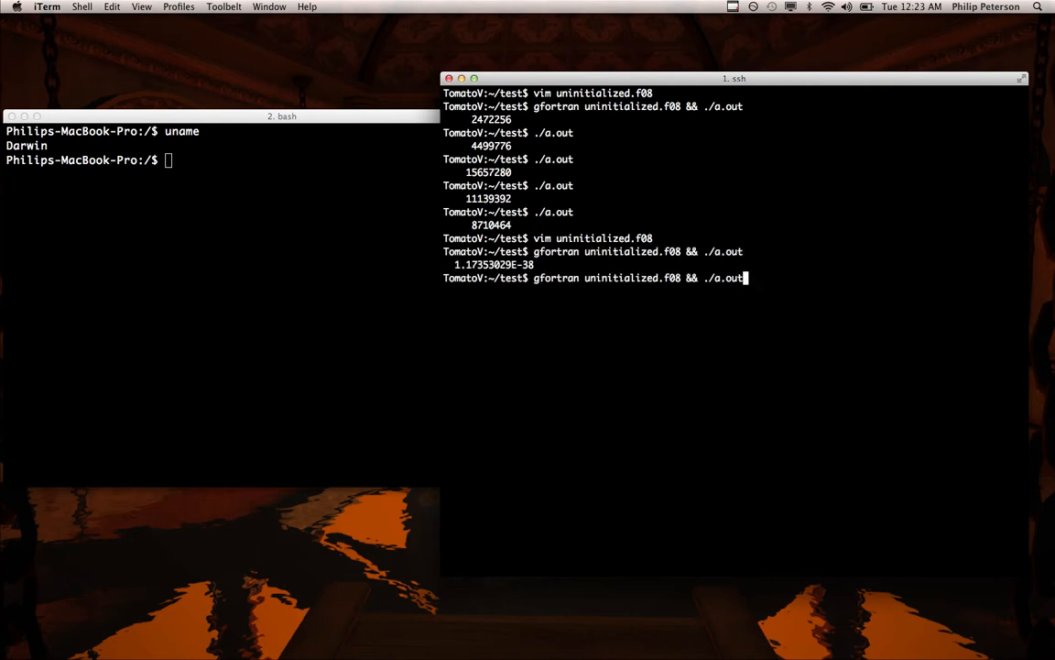
key(Return)
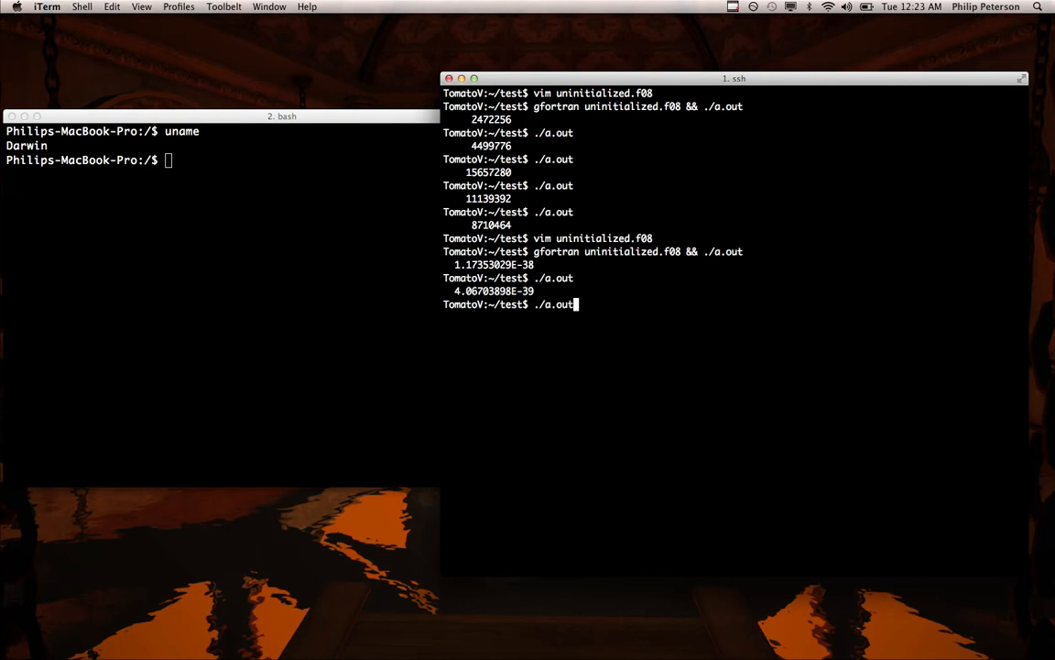
key(Return)
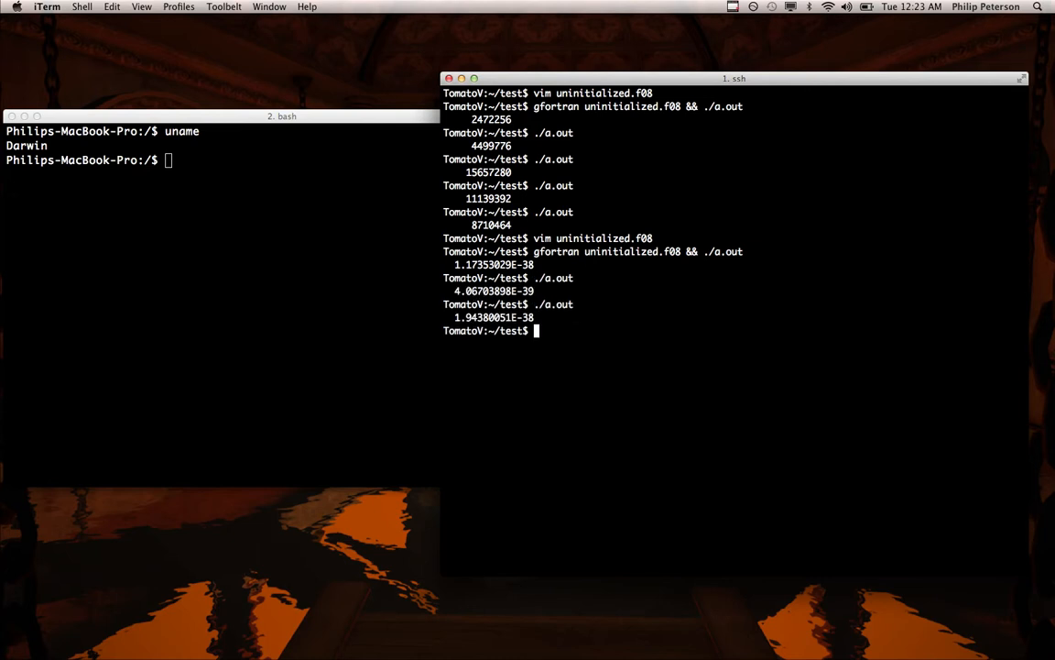
mouse_move(190, 95)
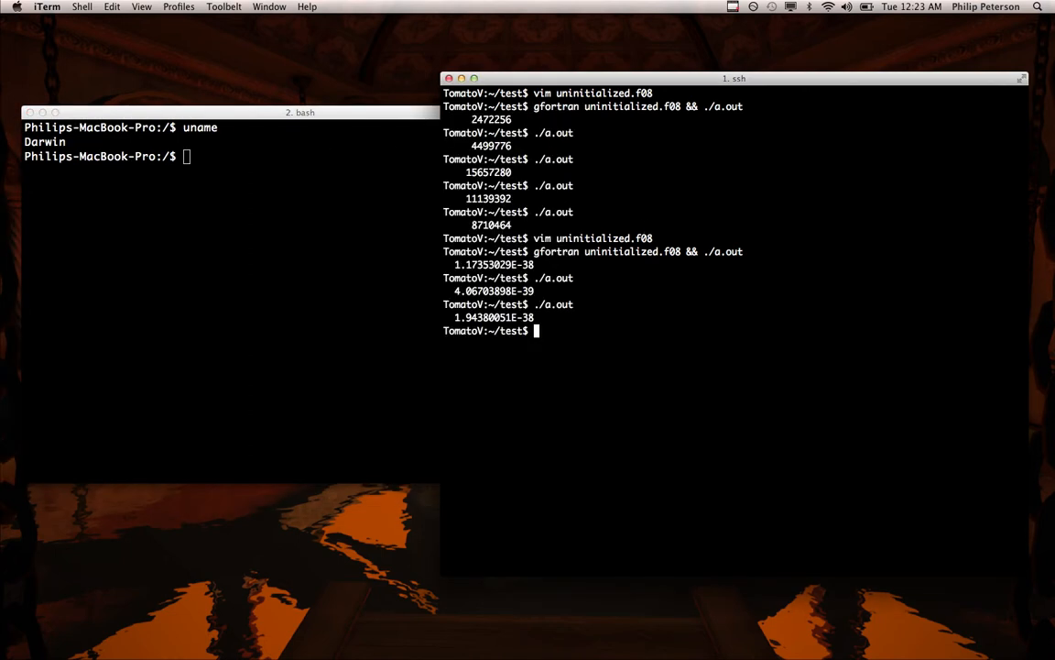
Reopen the source in vim with :set nonumber, then switch to the local bash window.
text(vim uninitialized.f08)
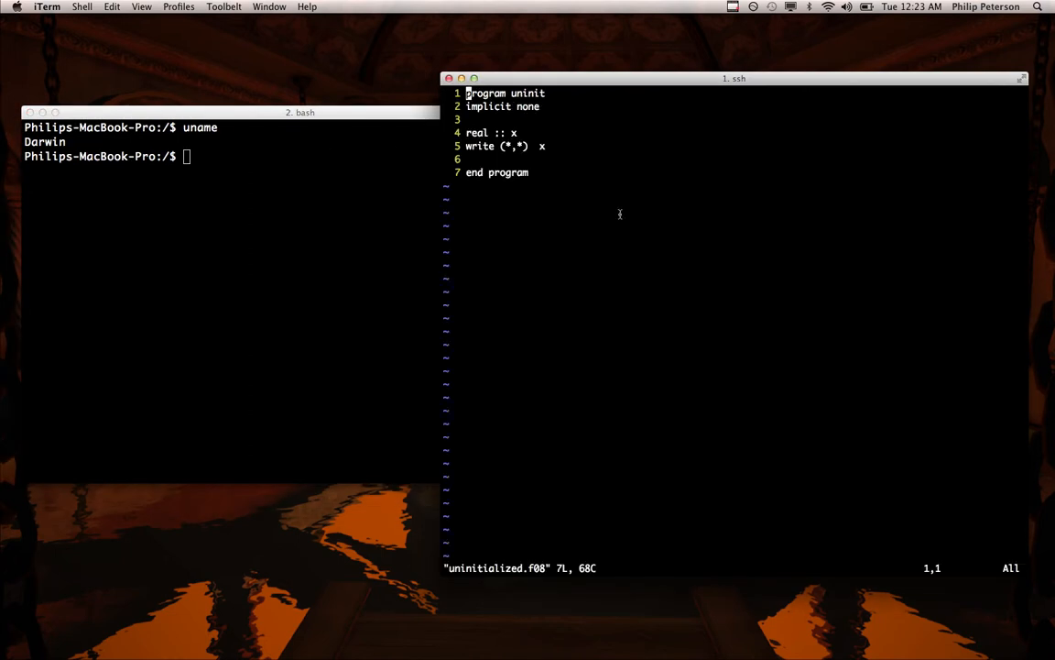
text(:set)
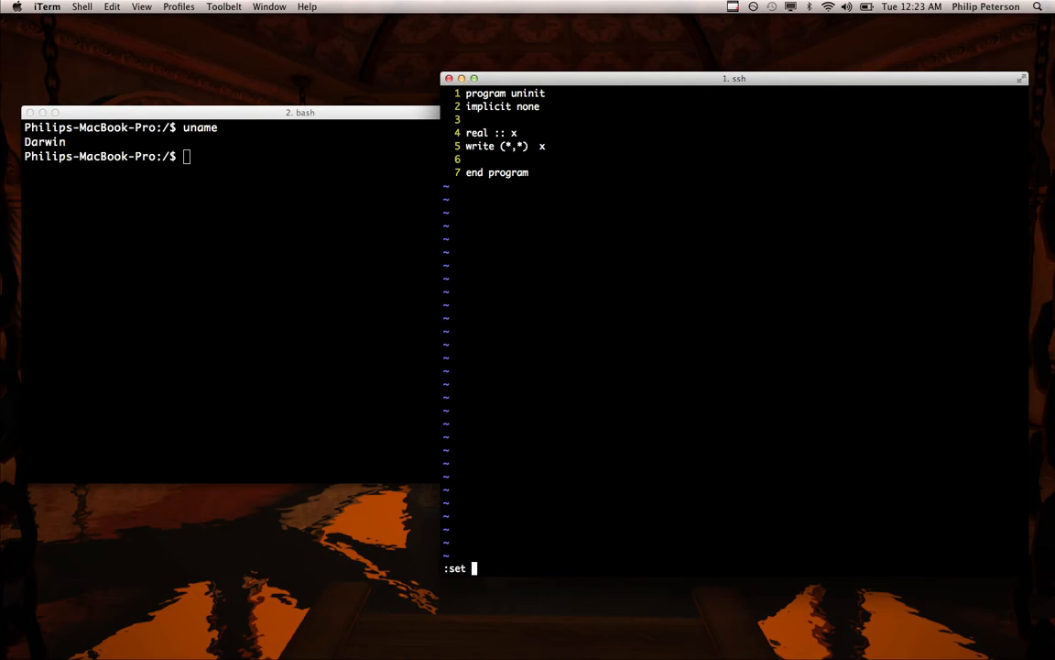
text(nonumber)
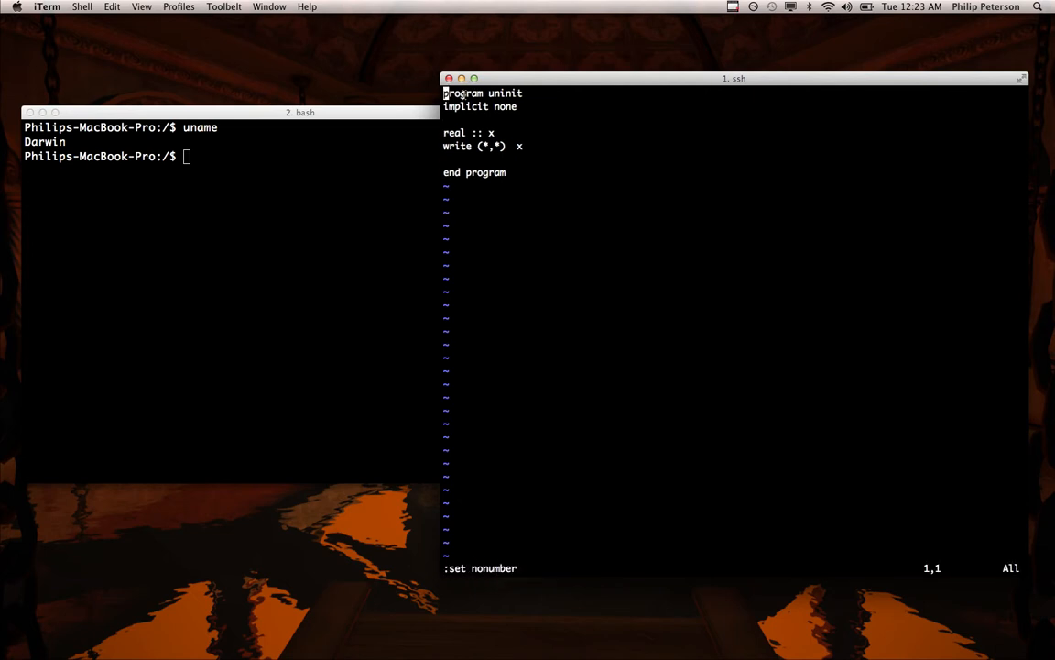
click(265, 158)
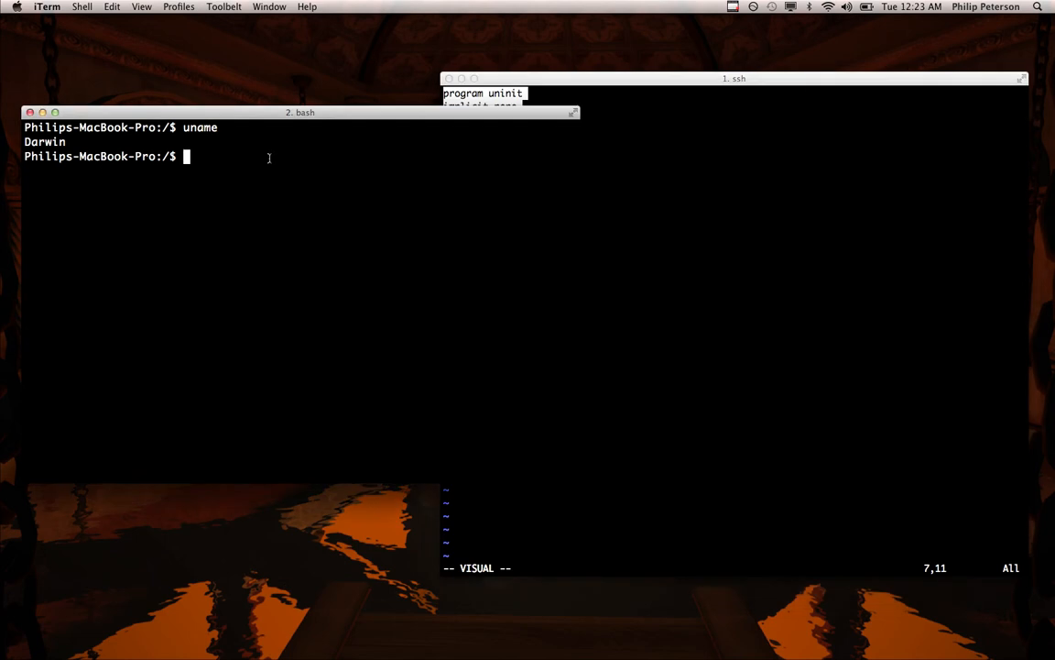
Run gfortran in the local Mac shell, getting 'command not found'.
text(gf)
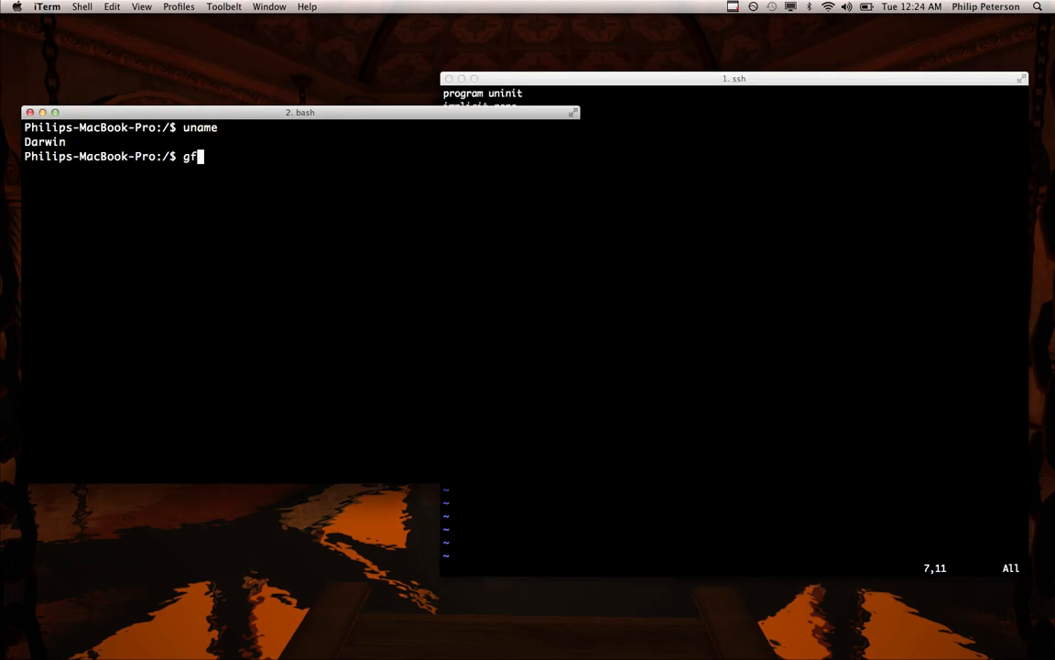
key(Return)
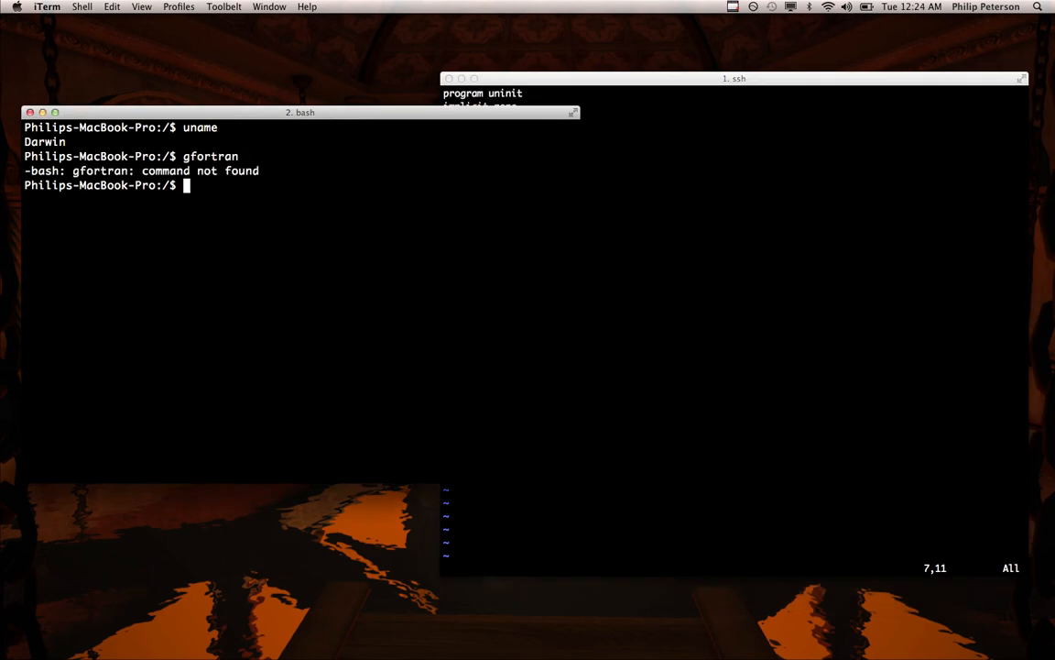